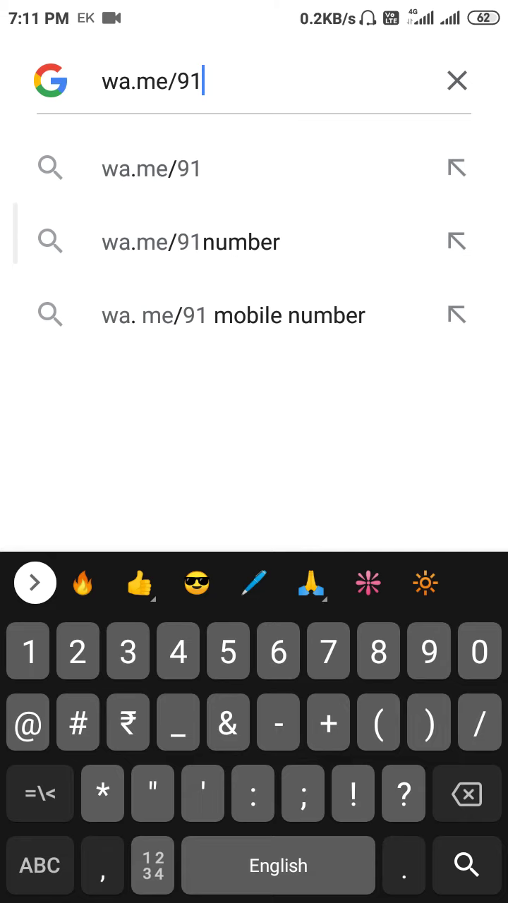
Enter the WhatsApp chat link wa.me/911234566 in the Google search field.
click(205, 81)
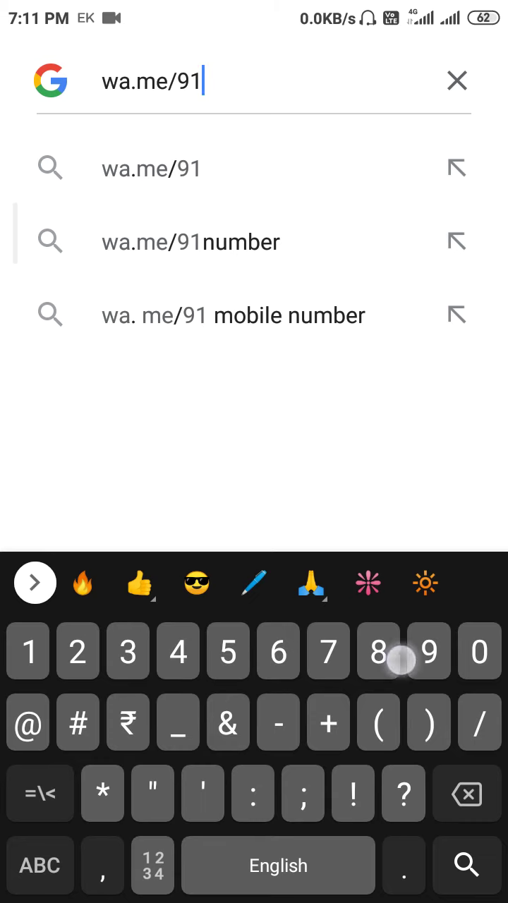
key(BackSpace)
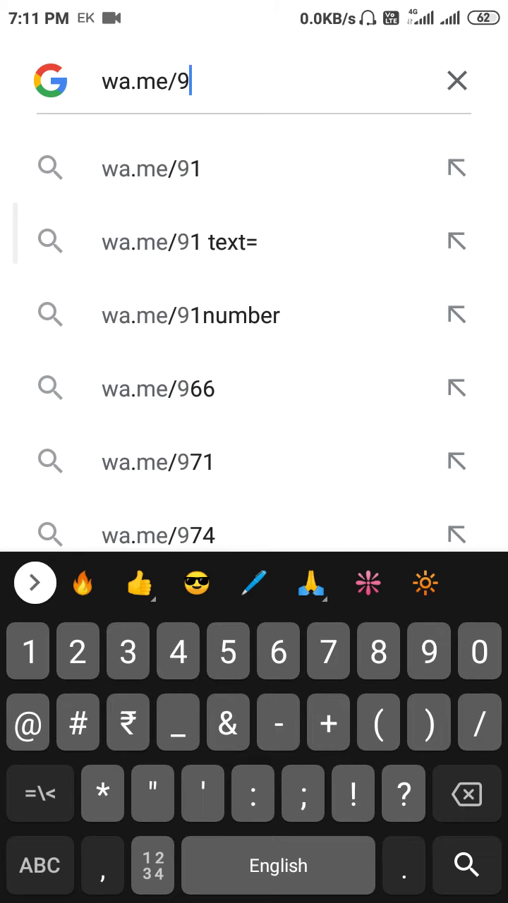
text(1)
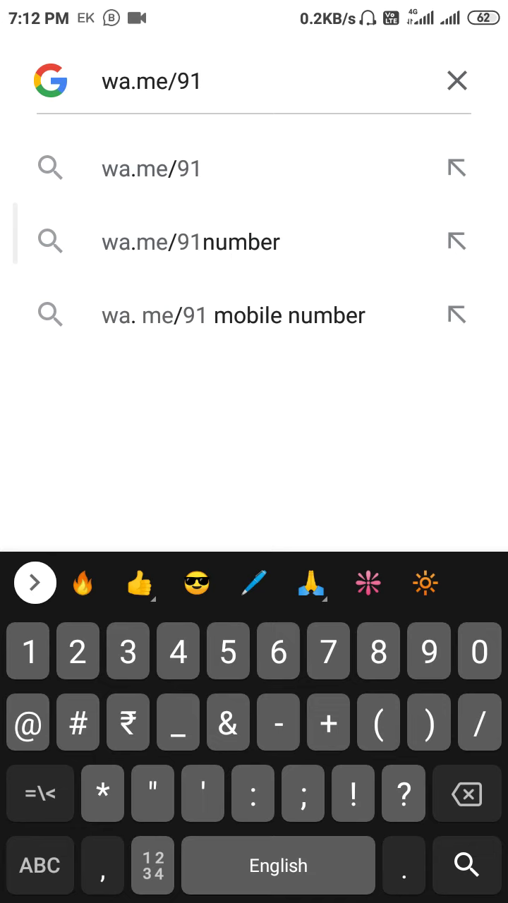
text(1234)
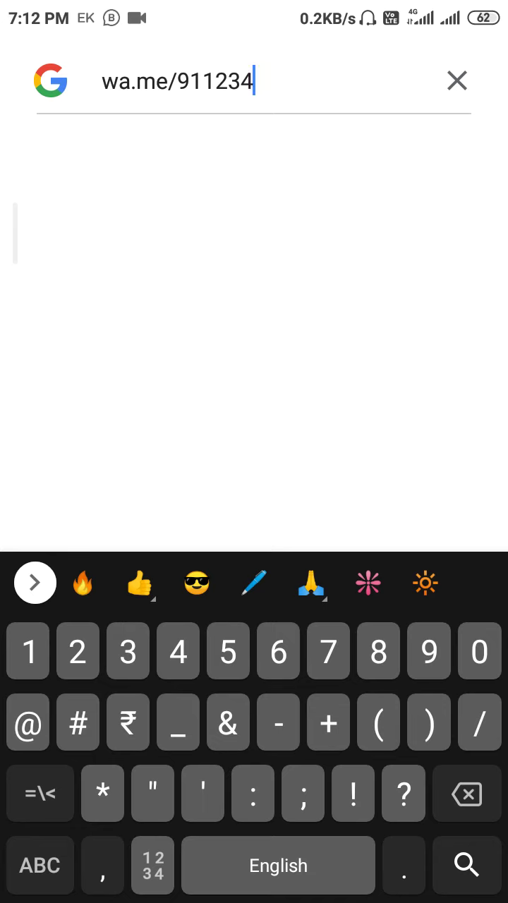
text(566)
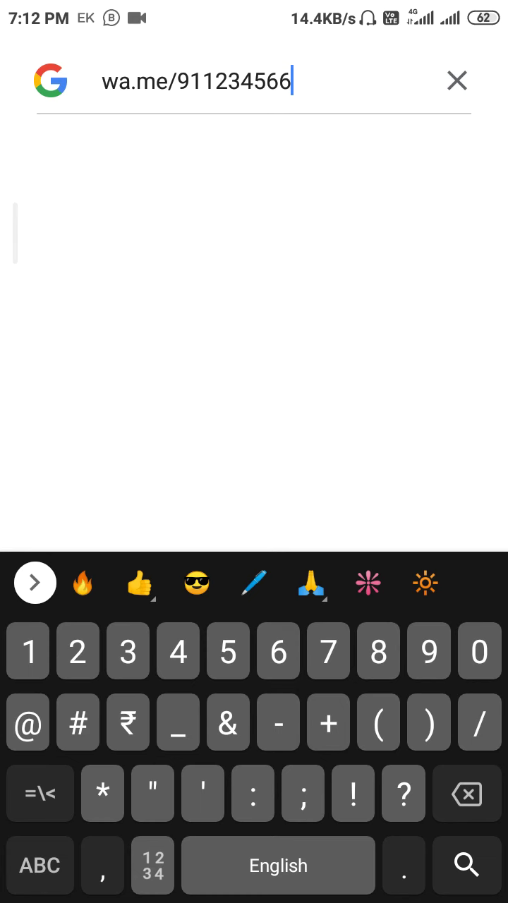
Submit the link to raise the Open with prompt, then cancel it.
click(457, 80)
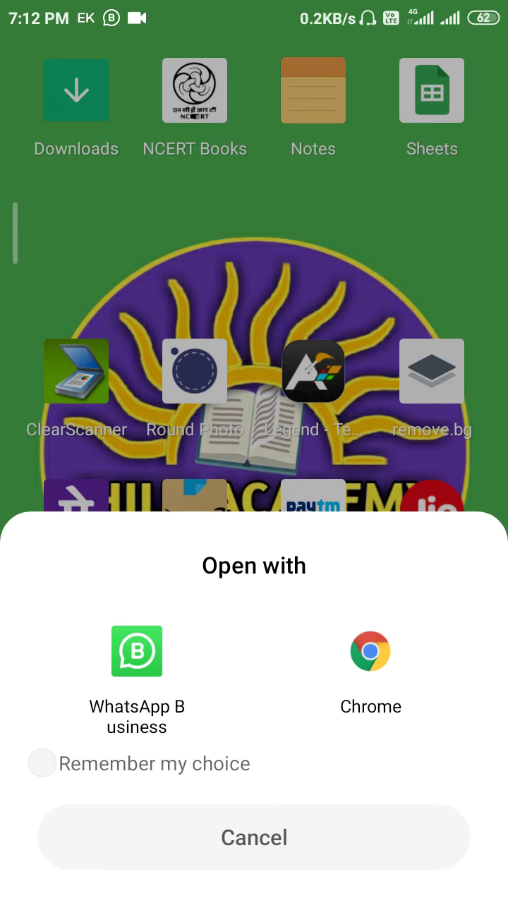
click(254, 838)
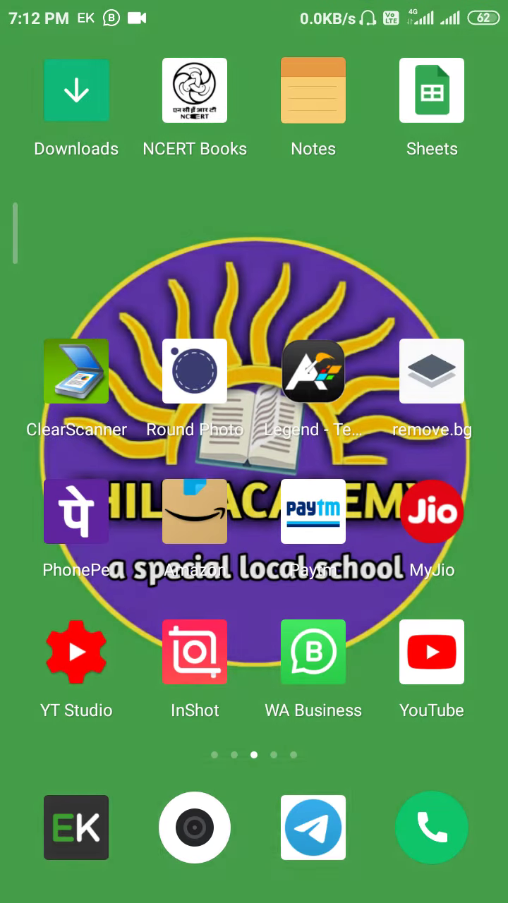